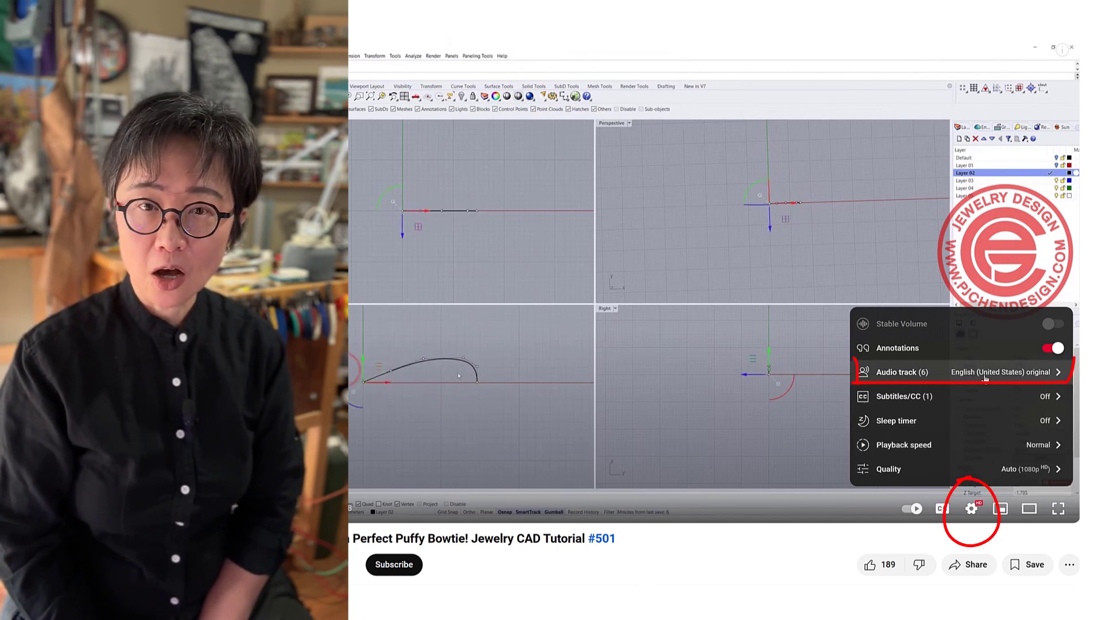
Step: Switch the tutorial's audio track to Portuguese (Brazil) from the player settings
click(902, 372)
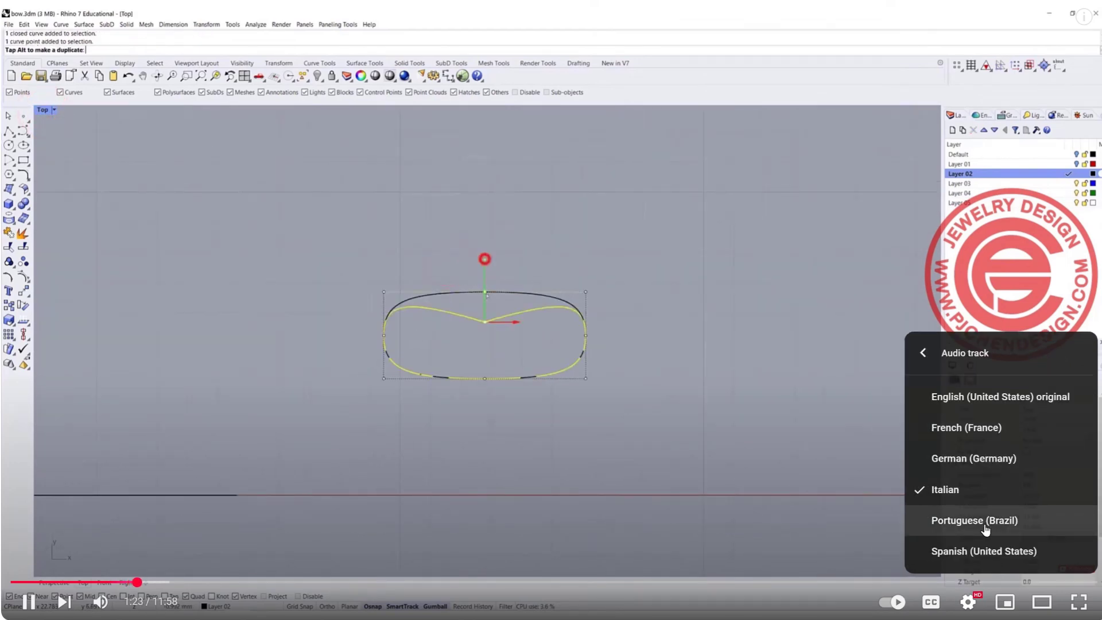
click(985, 520)
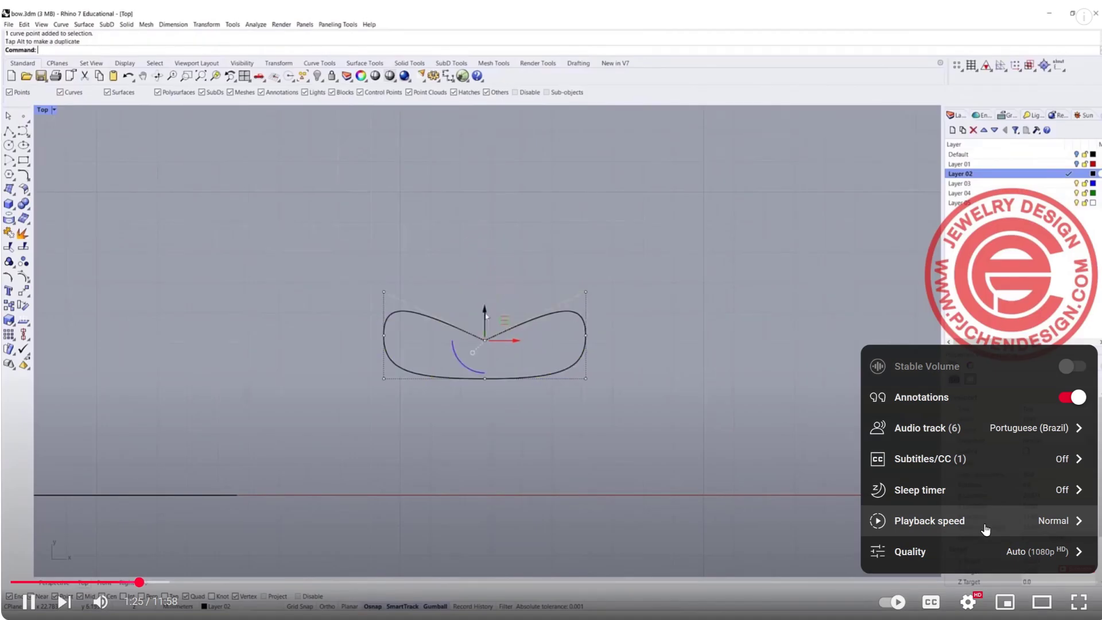